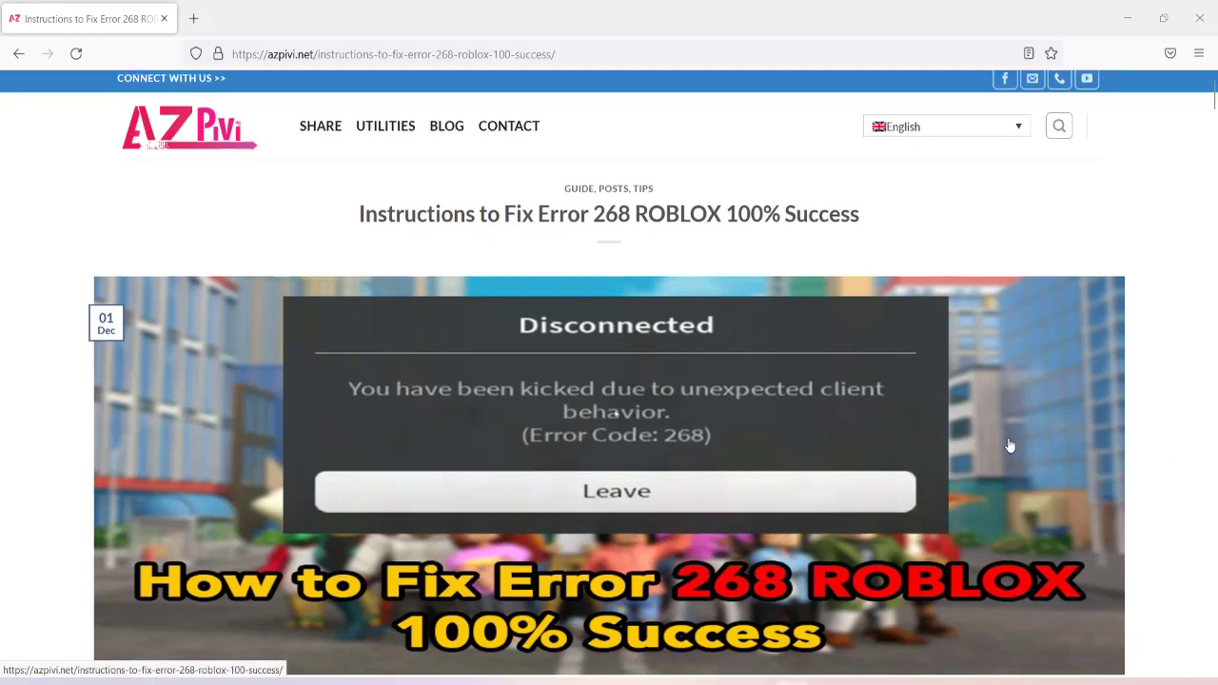
Scroll the azpivi.net Roblox Error 268 article and view the AZPIVI.NET bg.jpg image
{"action": "scroll", "scroll_direction": "down", "scroll_amount": 3}
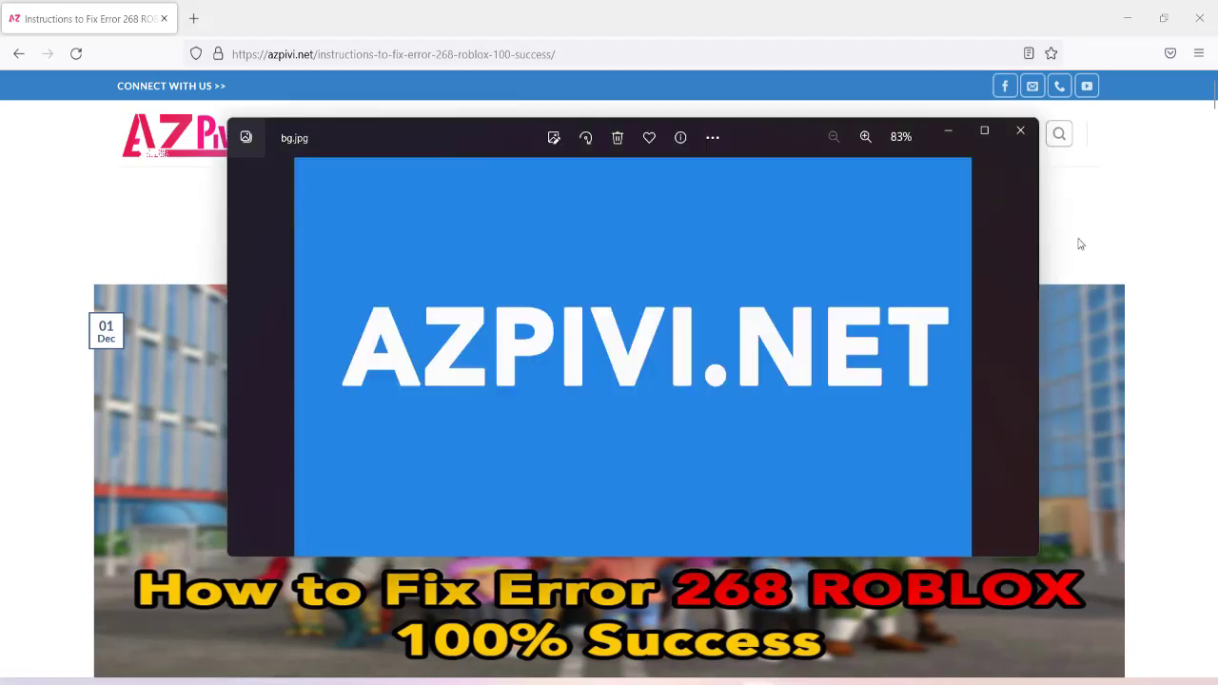
{"action": "left_click", "coordinate": [1021, 130]}
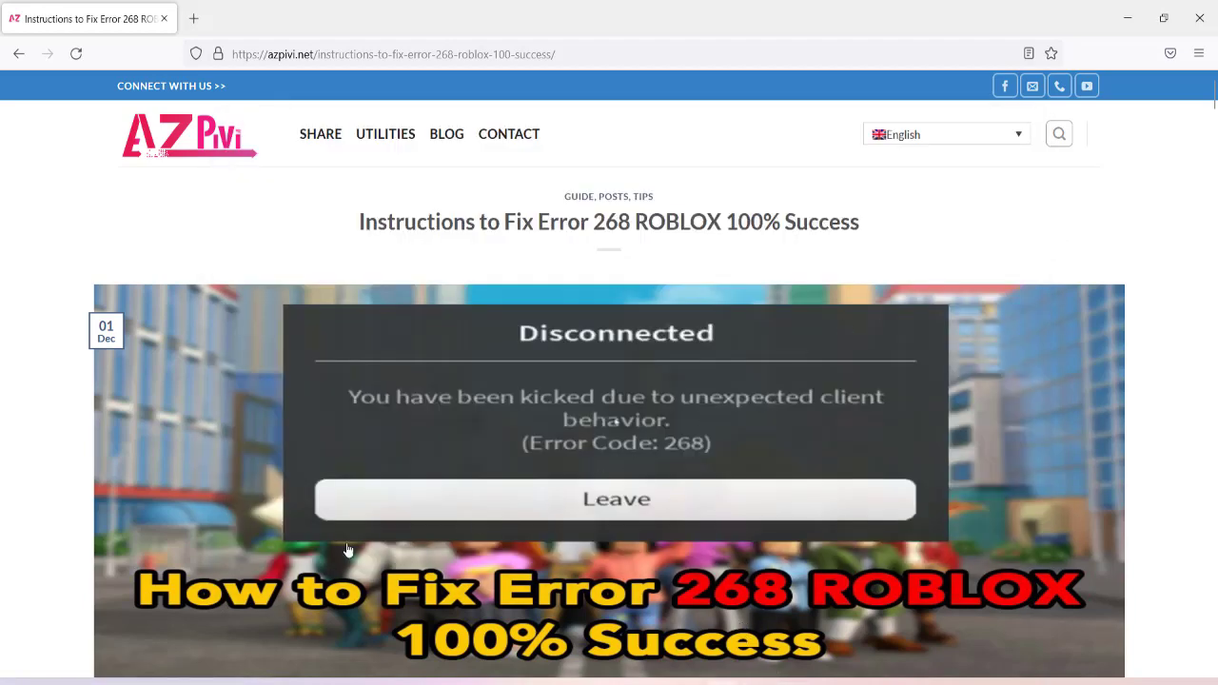
{"action": "mouse_move", "coordinate": [876, 666]}
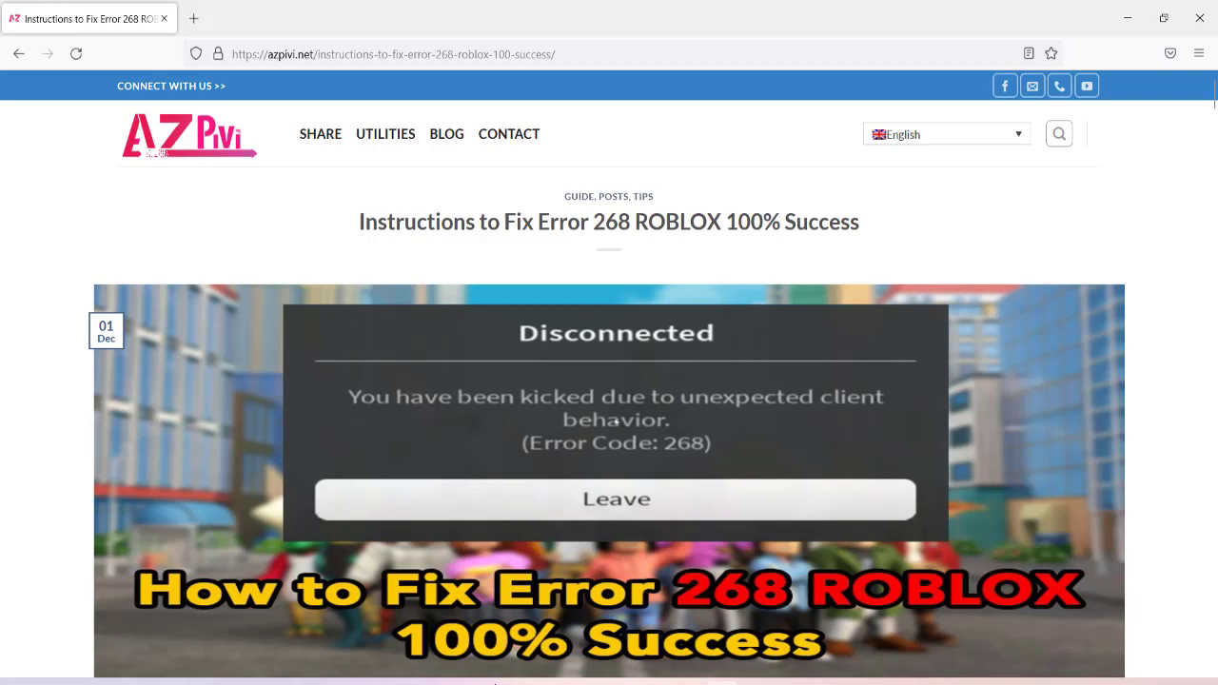
{"action": "mouse_move", "coordinate": [920, 556]}
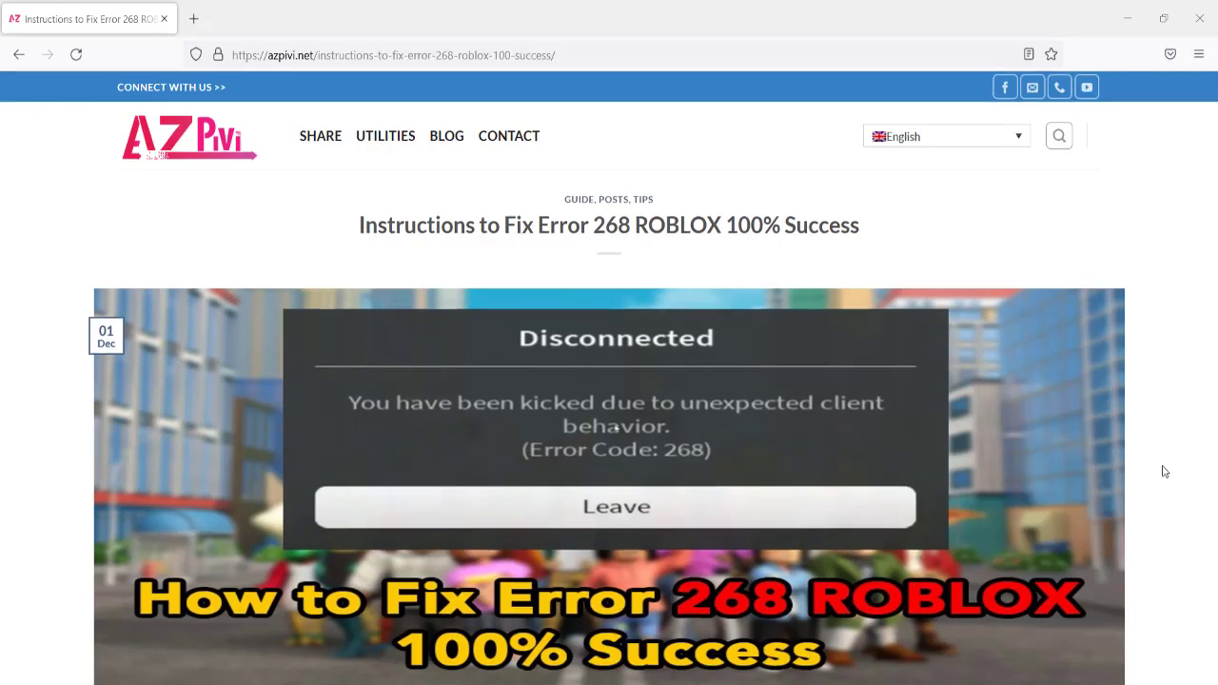
{"action": "mouse_move", "coordinate": [1069, 476]}
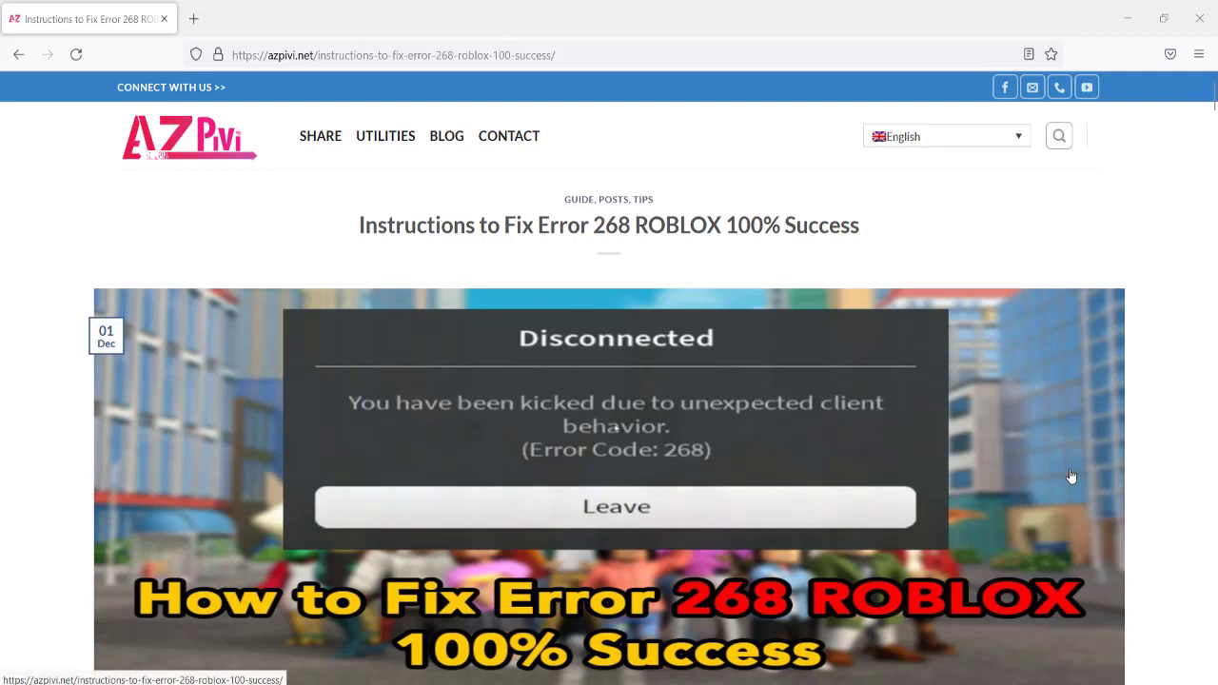
{"action": "scroll", "scroll_direction": "down", "scroll_amount": 3}
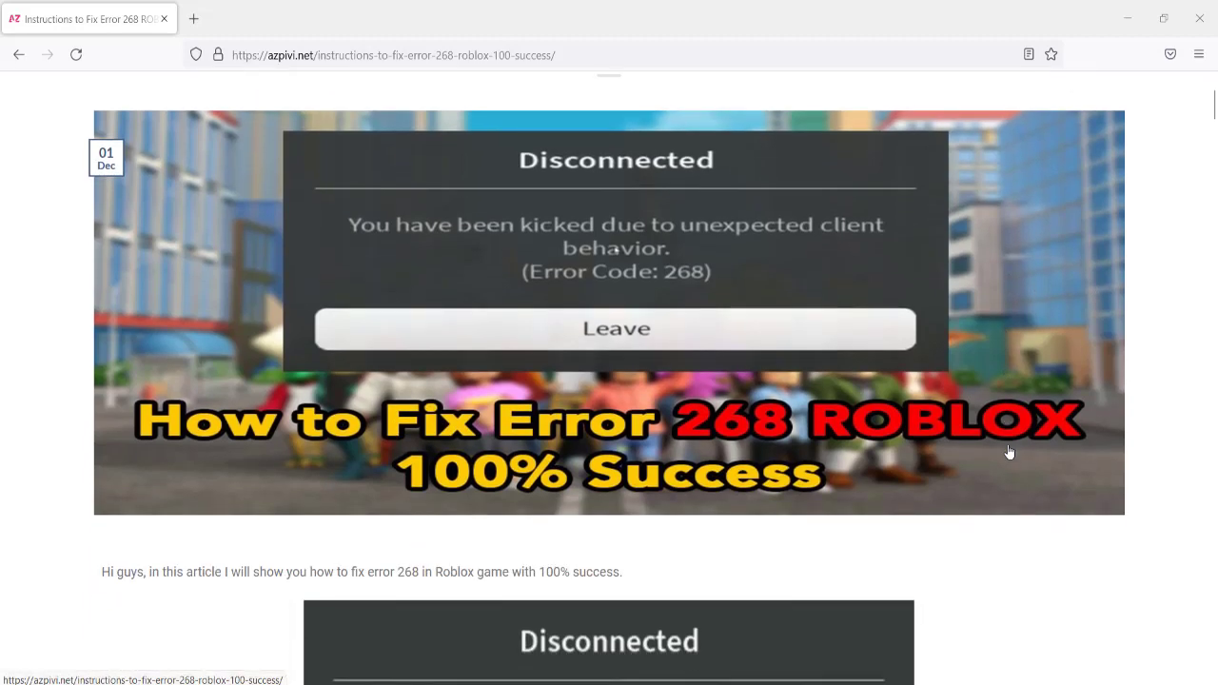
{"action": "scroll", "scroll_direction": "up", "scroll_amount": 3}
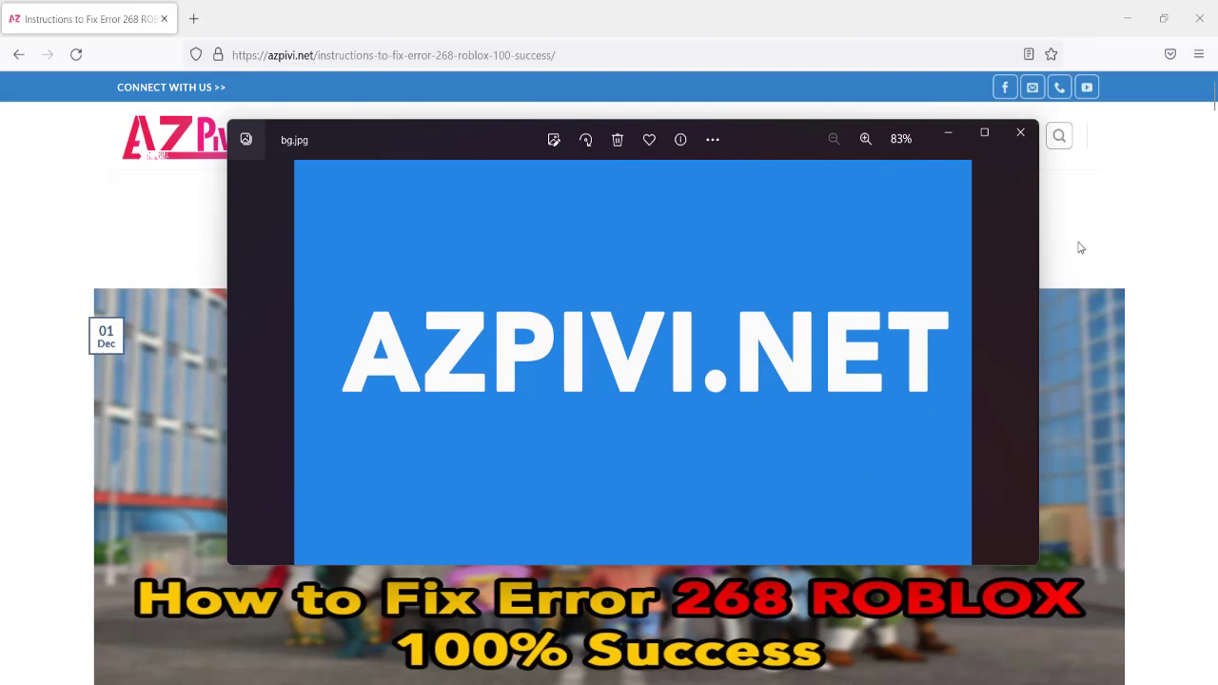
Search Windows for 'roblox player' and open the Roblox Player result's file location
{"action": "left_click", "coordinate": [984, 133]}
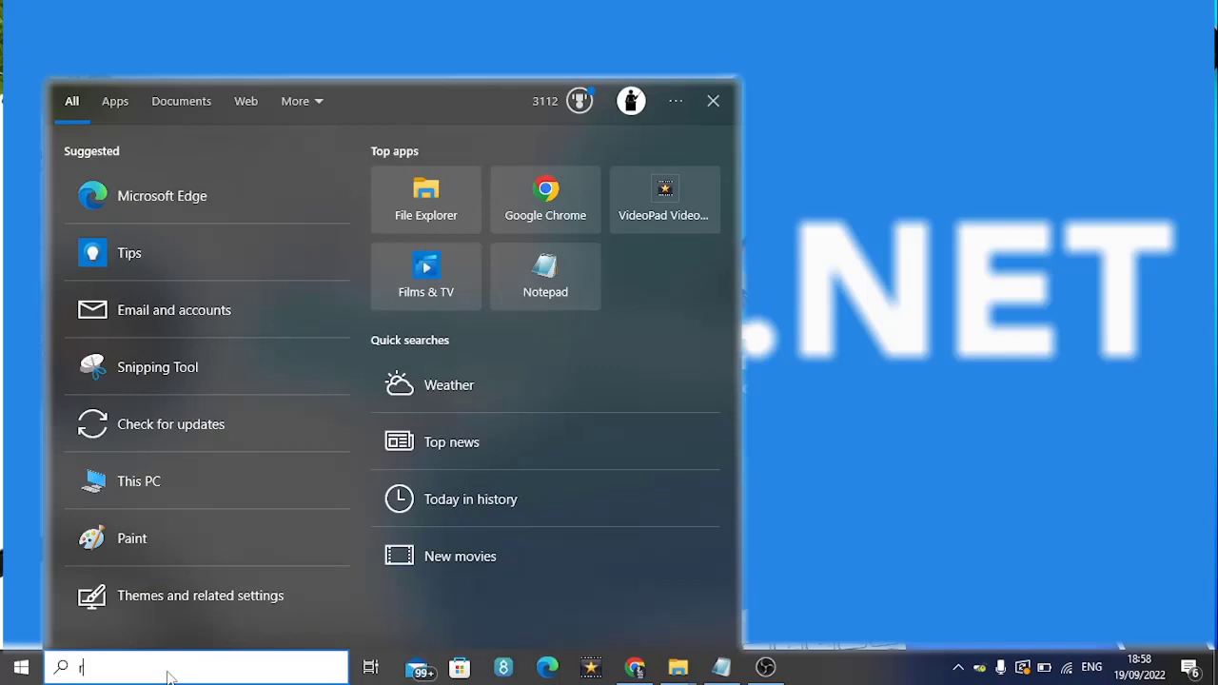
{"action": "type", "text": "oblox player"}
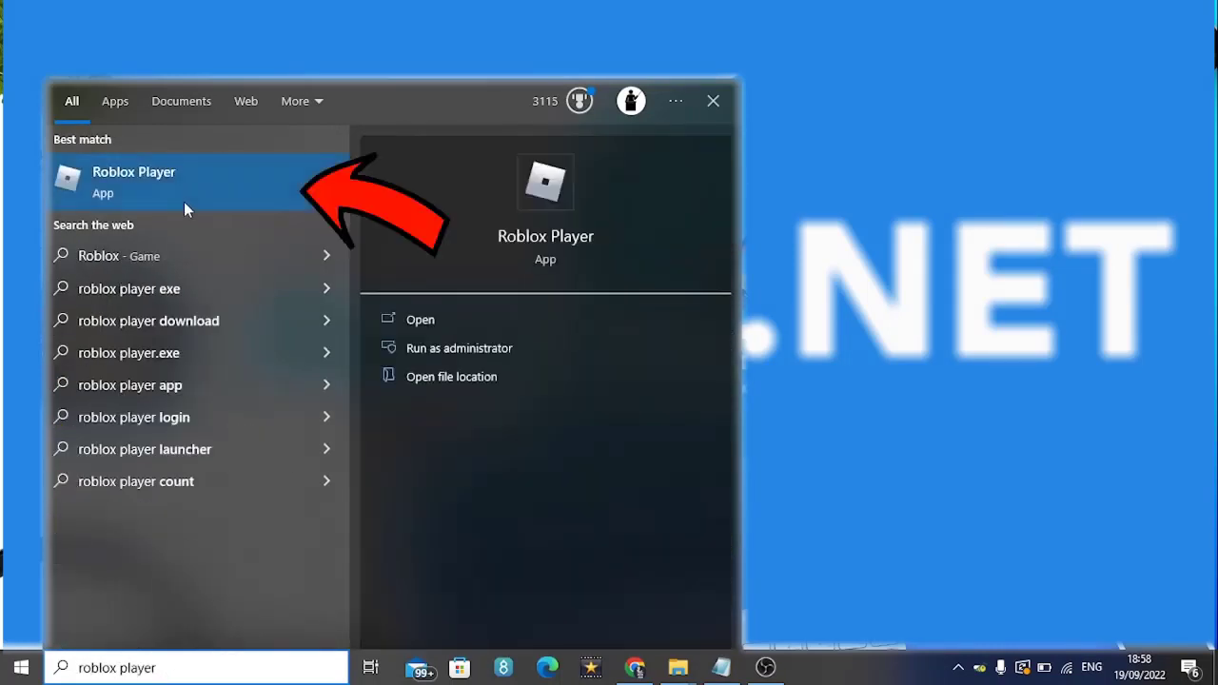
{"action": "mouse_move", "coordinate": [175, 187]}
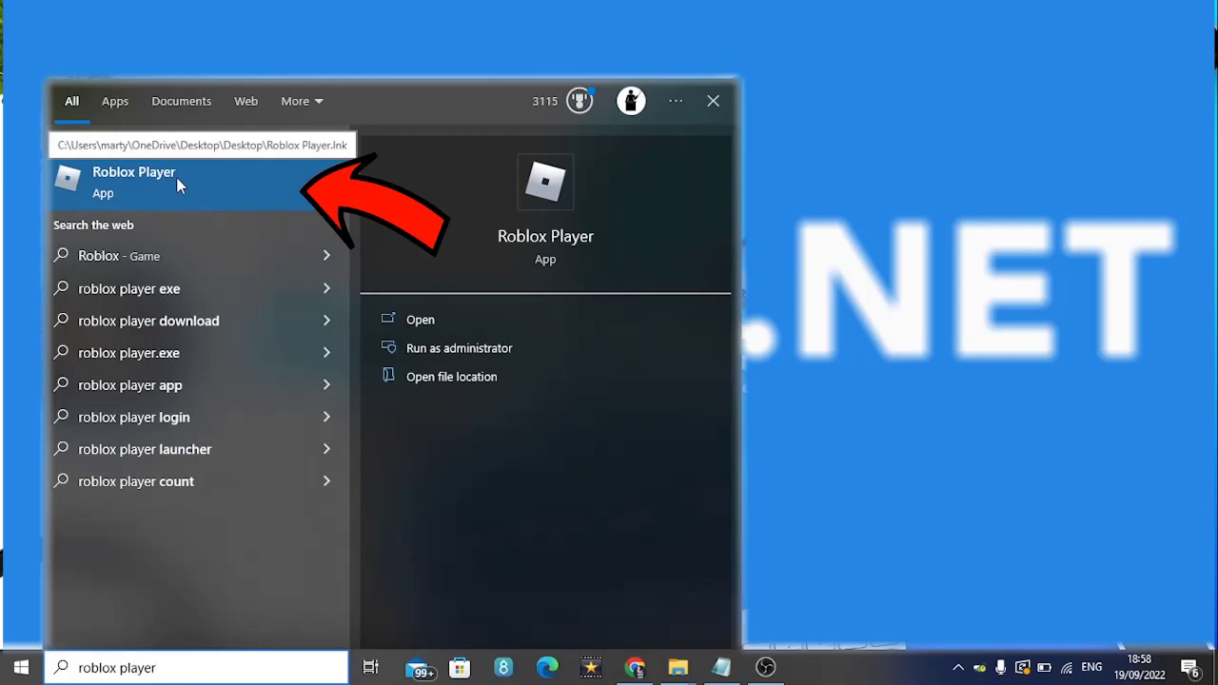
{"action": "right_click", "coordinate": [133, 181]}
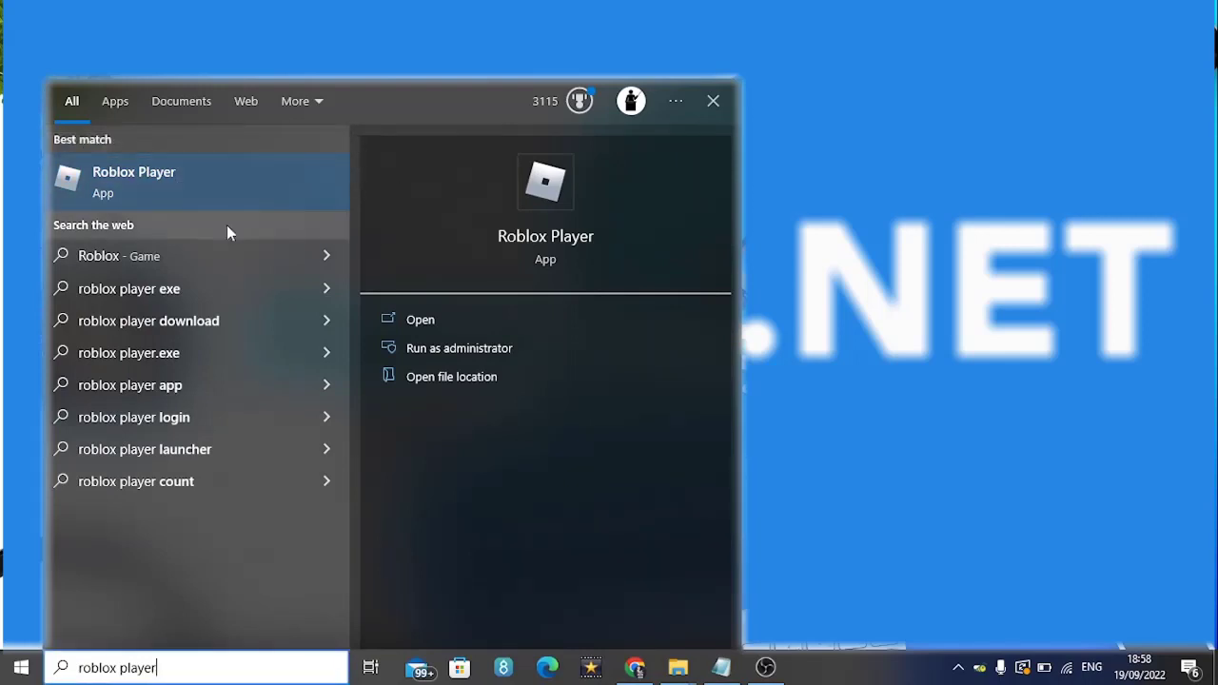
{"action": "left_click", "coordinate": [451, 377]}
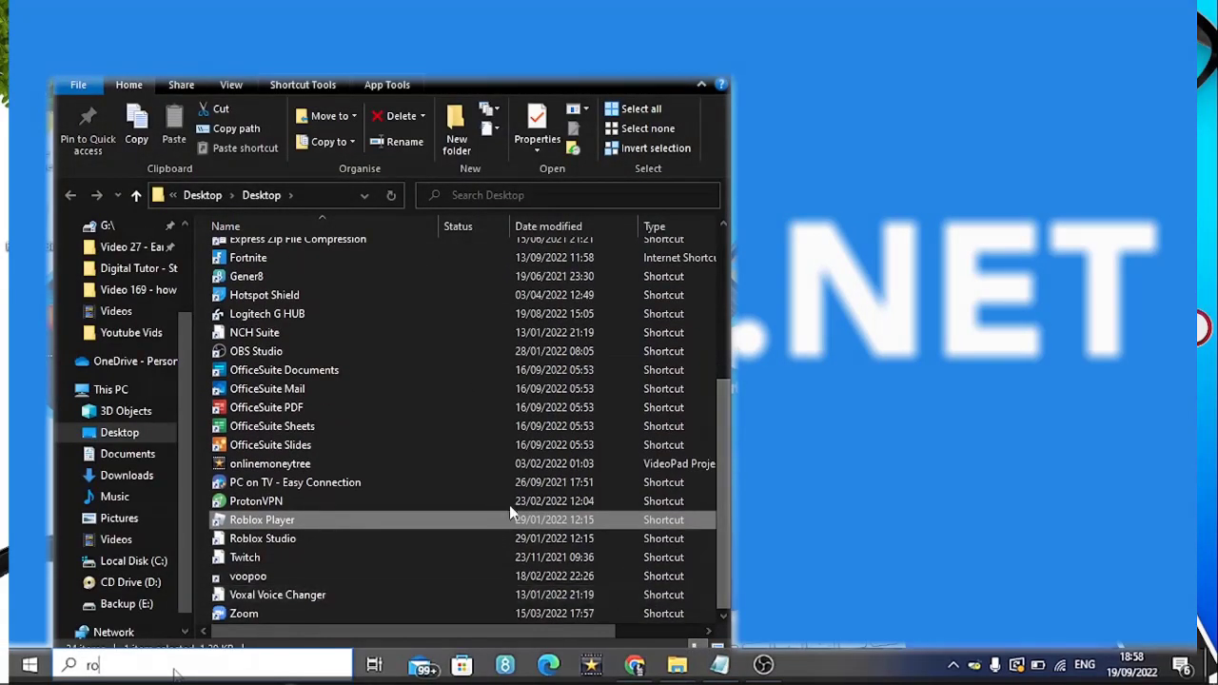
Open the Roblox Player shortcut's Properties and review its Security, General and Details information
{"action": "left_click", "coordinate": [263, 520]}
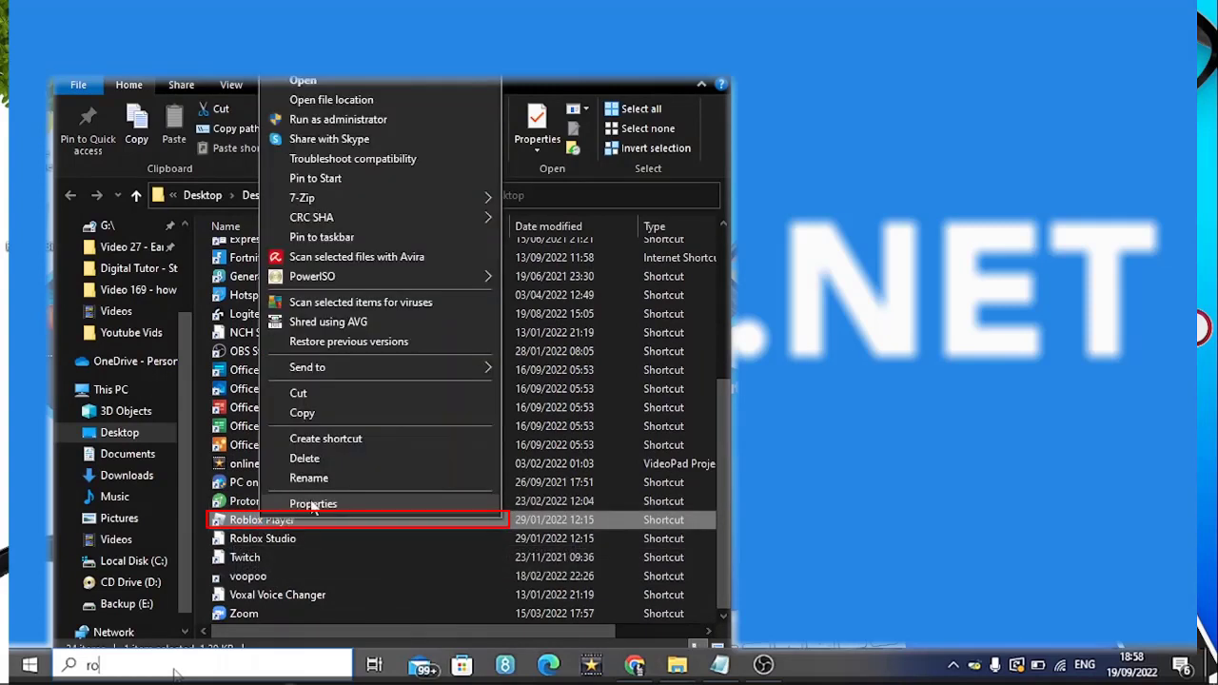
{"action": "left_click", "coordinate": [312, 502]}
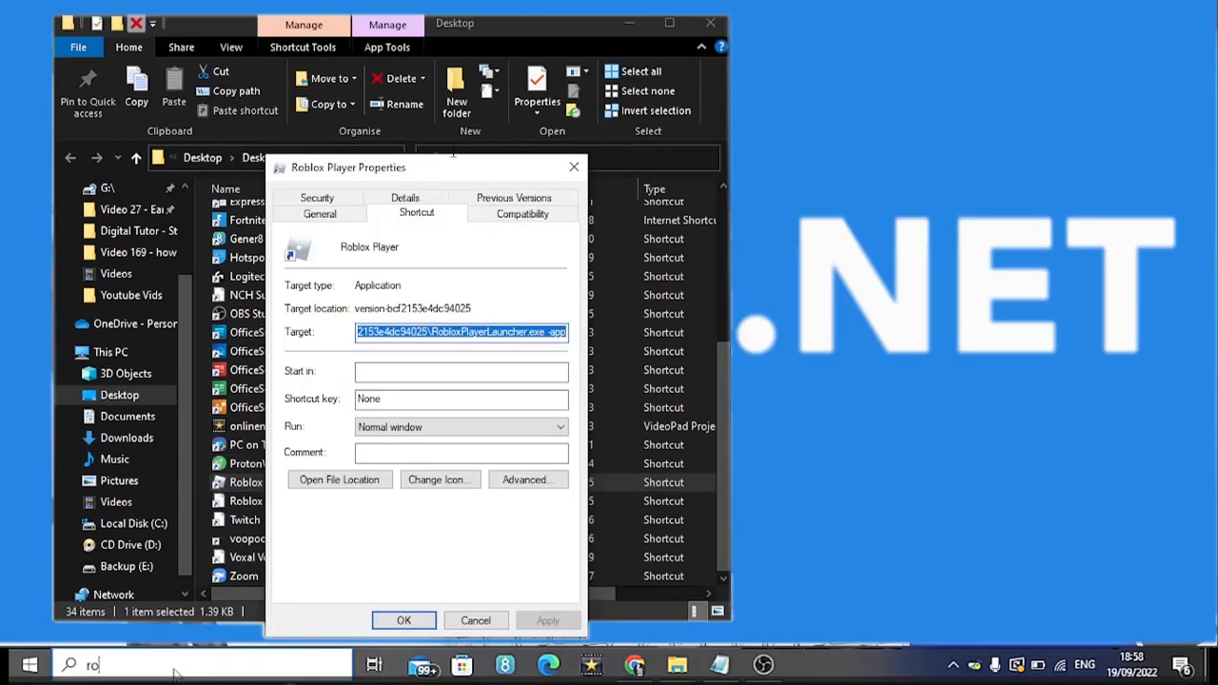
{"action": "left_click", "coordinate": [316, 202]}
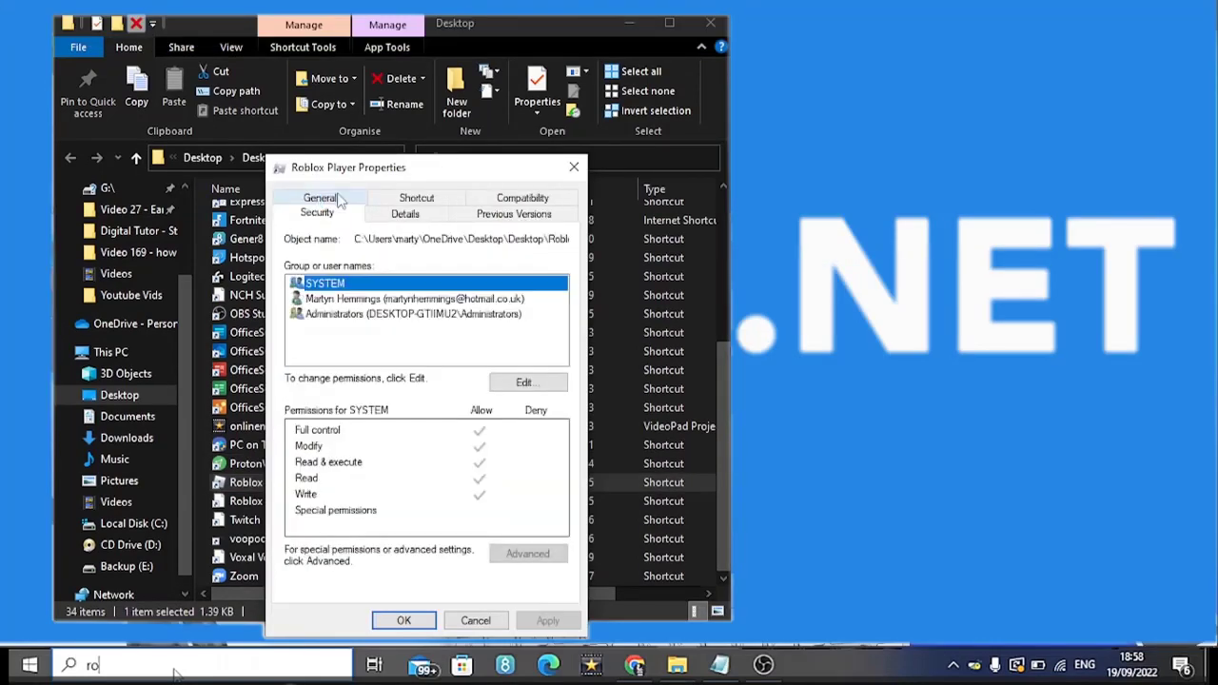
{"action": "left_click", "coordinate": [319, 211]}
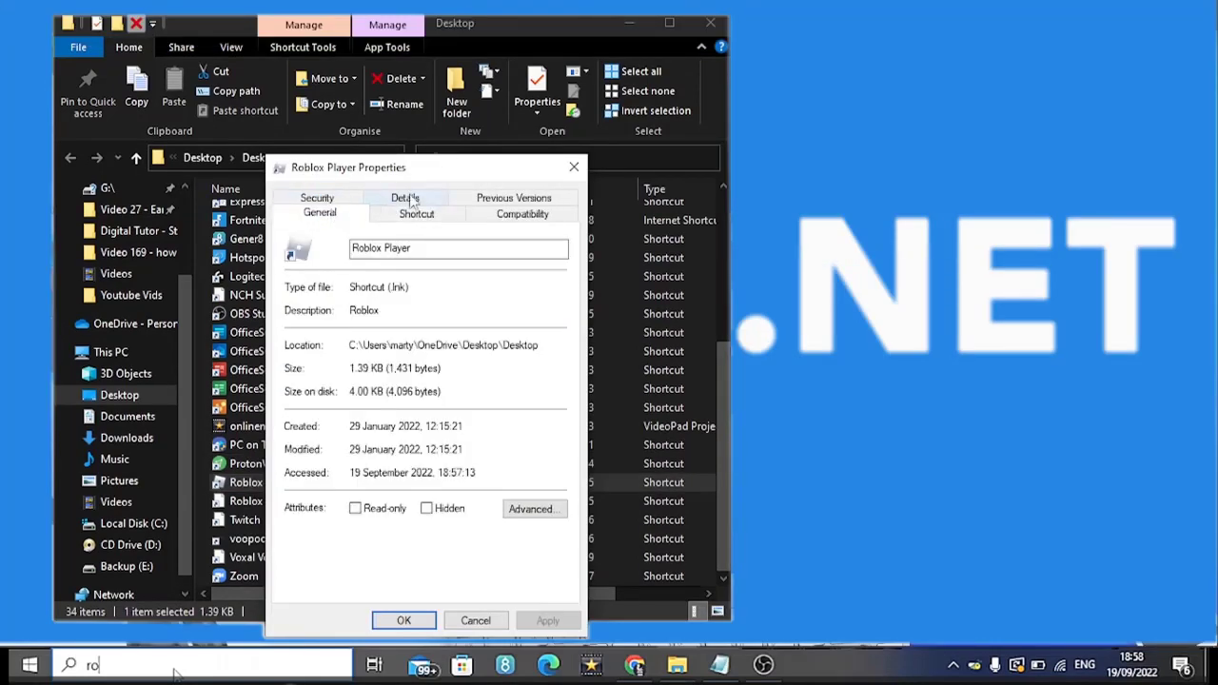
{"action": "left_click", "coordinate": [403, 198]}
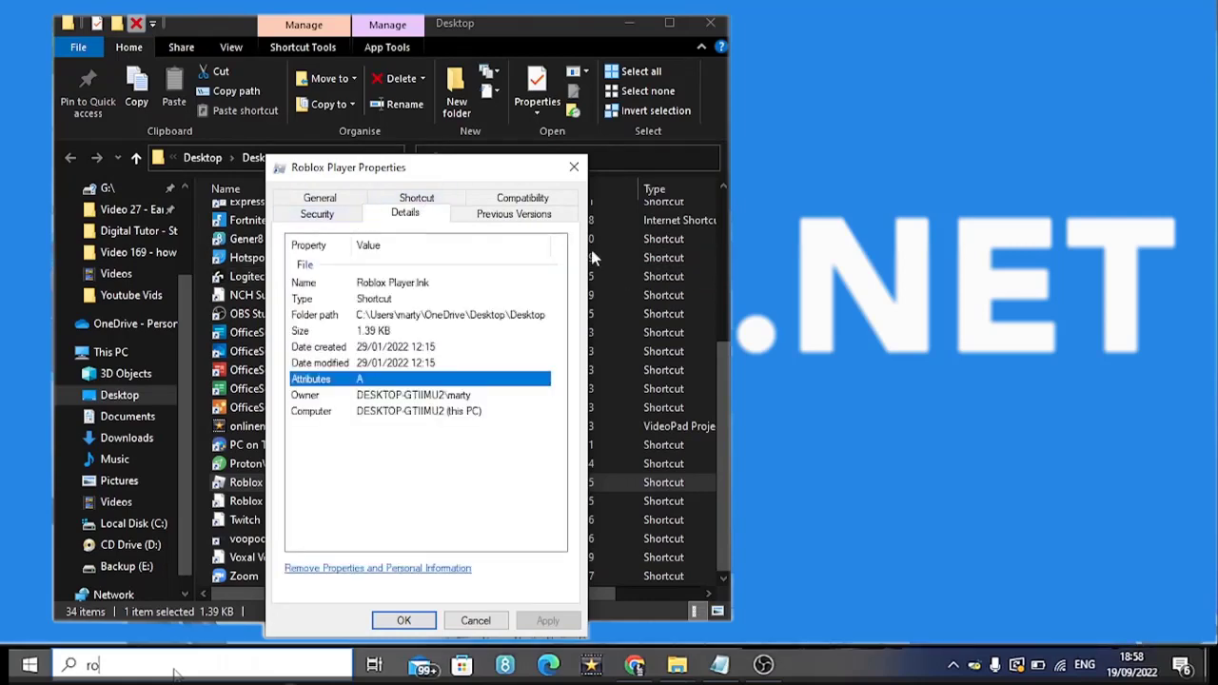
{"action": "left_click", "coordinate": [320, 196]}
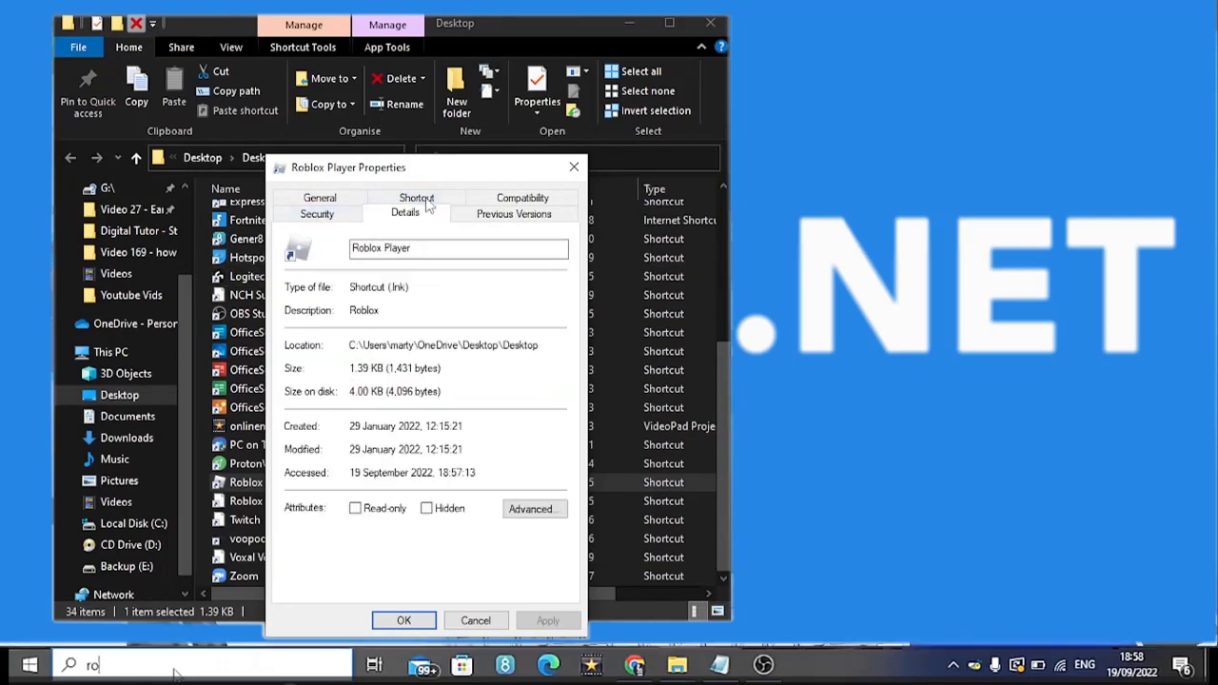
{"action": "left_click", "coordinate": [406, 211]}
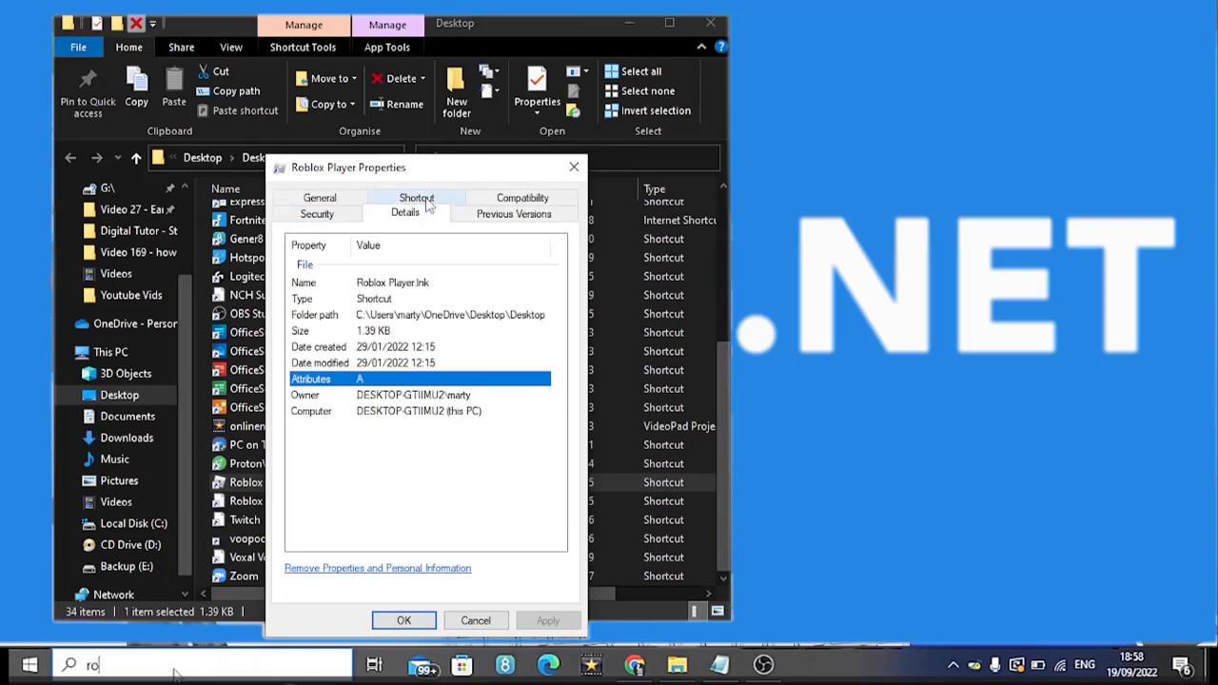
Set Roblox Player to run in Windows 7 compatibility mode as administrator and save the settings
{"action": "left_click", "coordinate": [521, 198]}
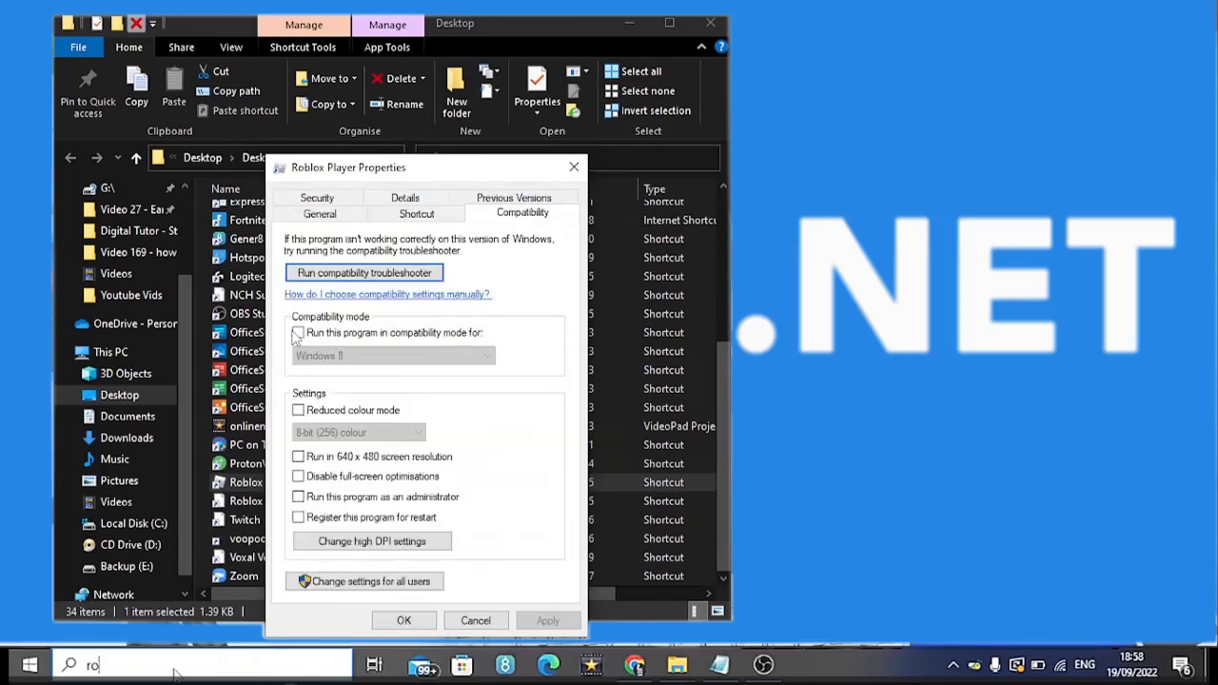
{"action": "mouse_move", "coordinate": [379, 323]}
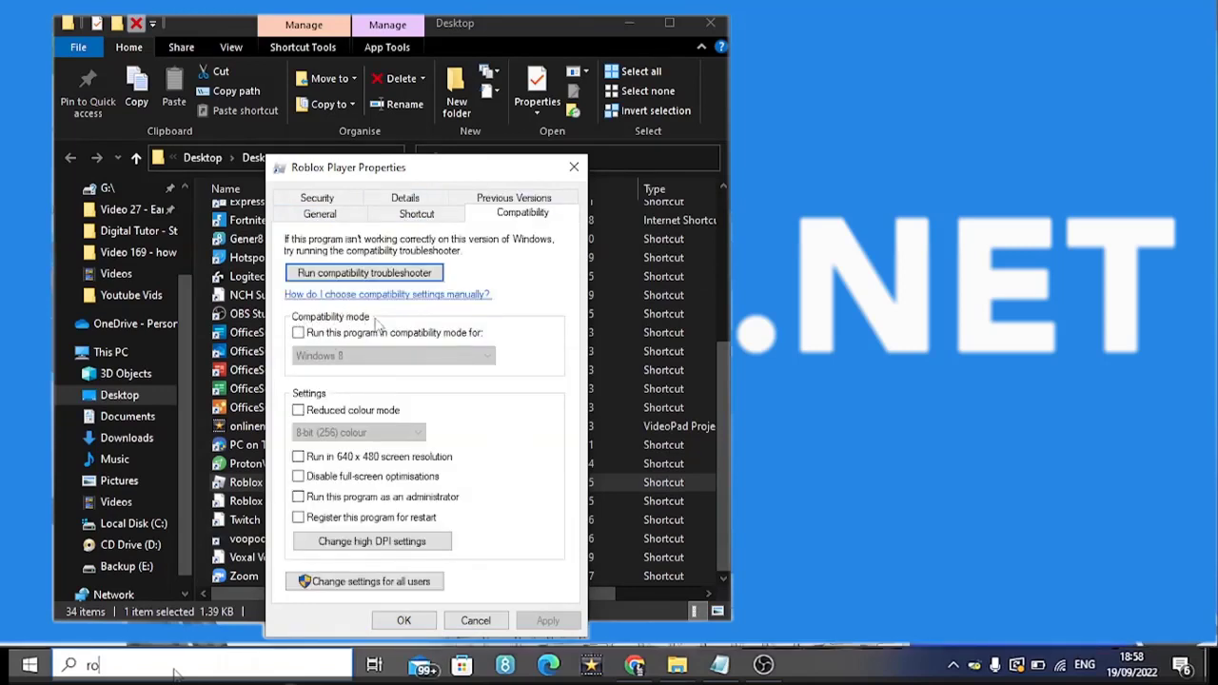
{"action": "left_click", "coordinate": [299, 332]}
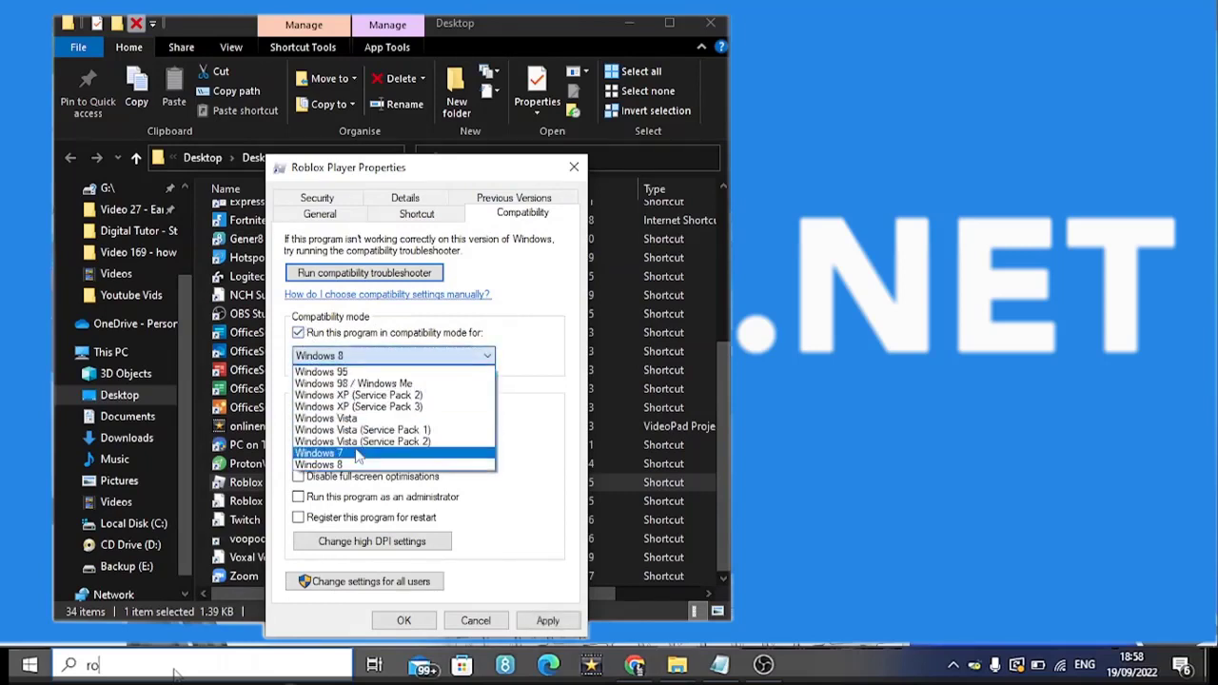
{"action": "left_click", "coordinate": [320, 453]}
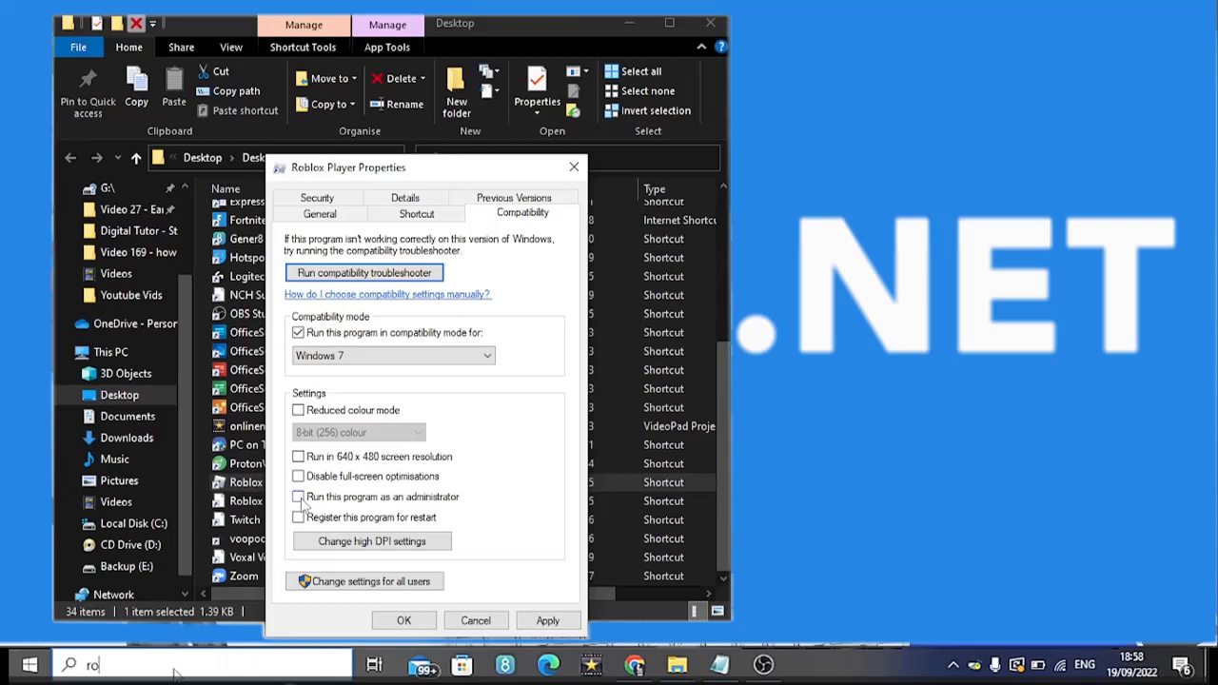
{"action": "left_click", "coordinate": [297, 494]}
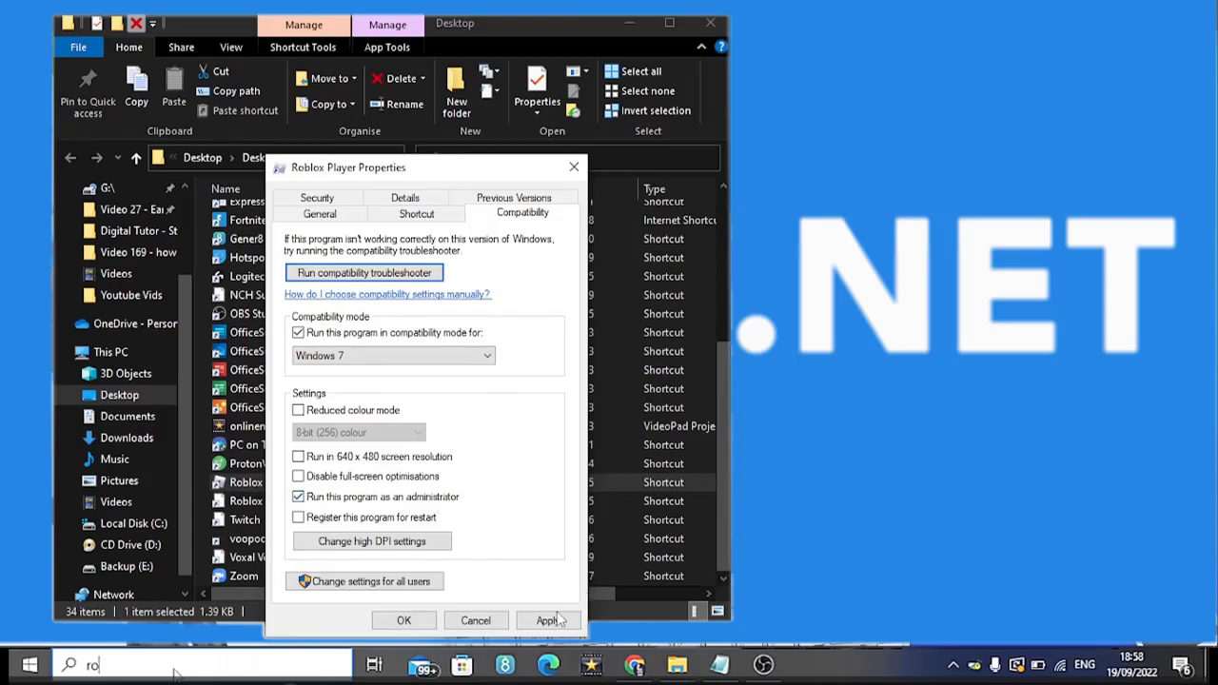
{"action": "left_click", "coordinate": [548, 620]}
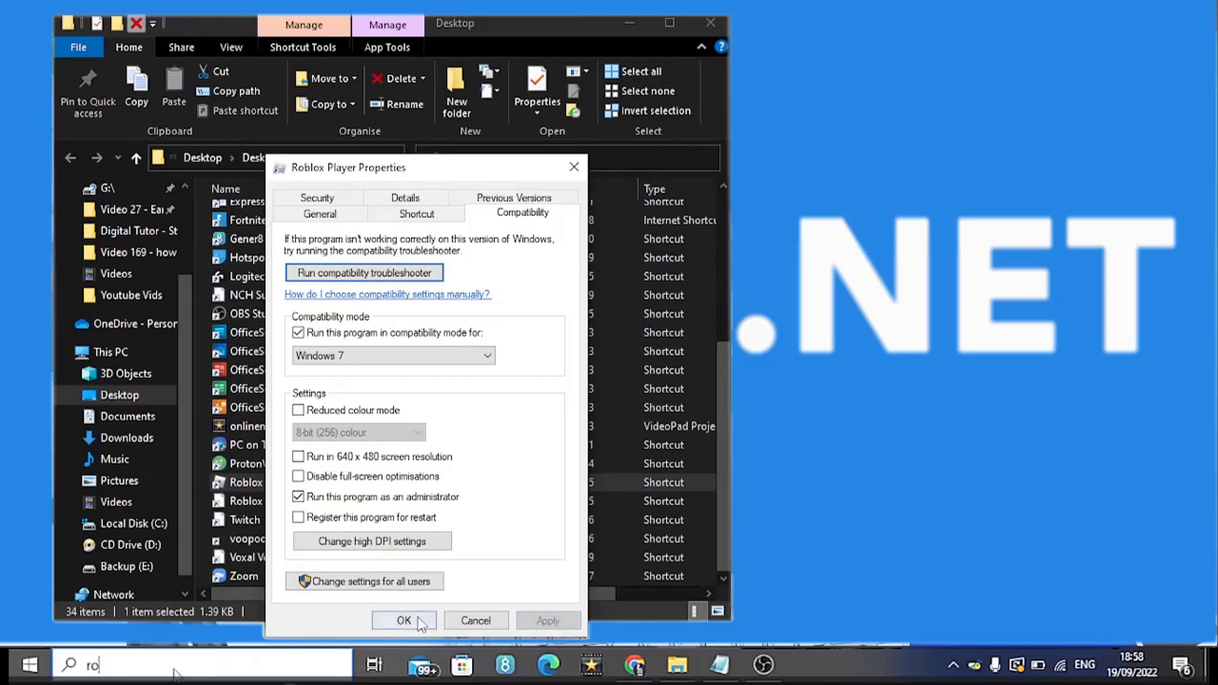
{"action": "left_click", "coordinate": [403, 621]}
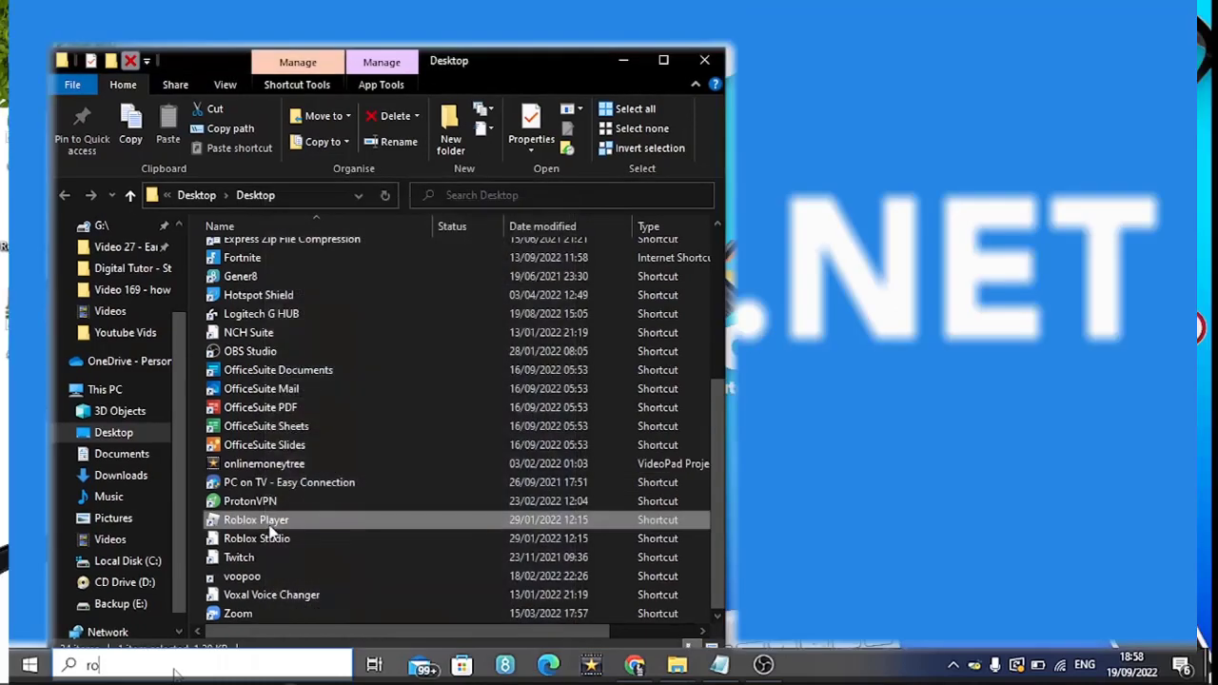
Bring up the right-click actions for the Roblox Player shortcut
{"action": "right_click", "coordinate": [255, 520]}
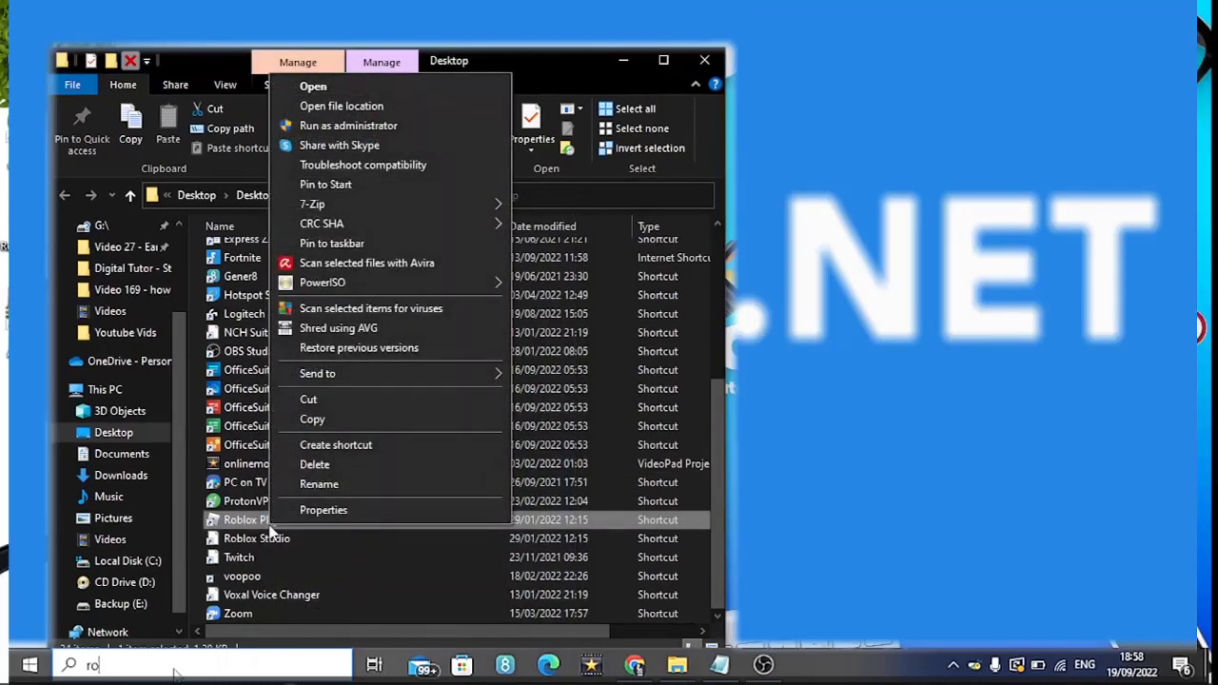
{"action": "mouse_move", "coordinate": [389, 225]}
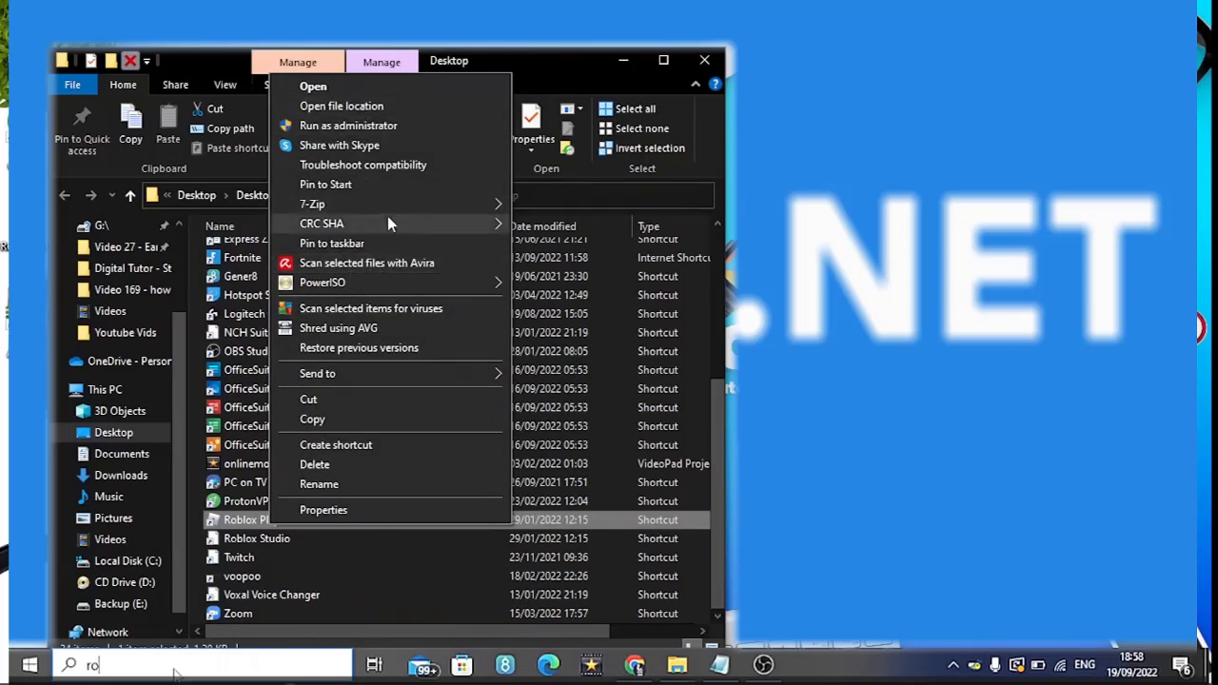
{"action": "mouse_move", "coordinate": [369, 171]}
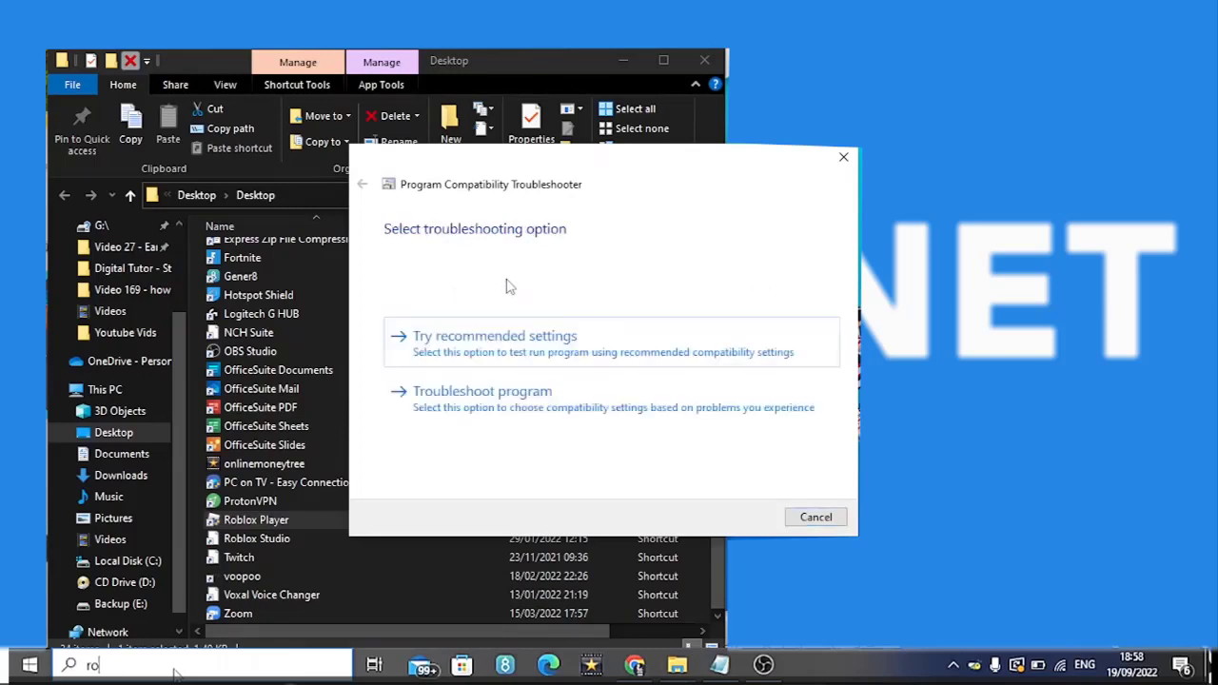
{"action": "mouse_move", "coordinate": [495, 369]}
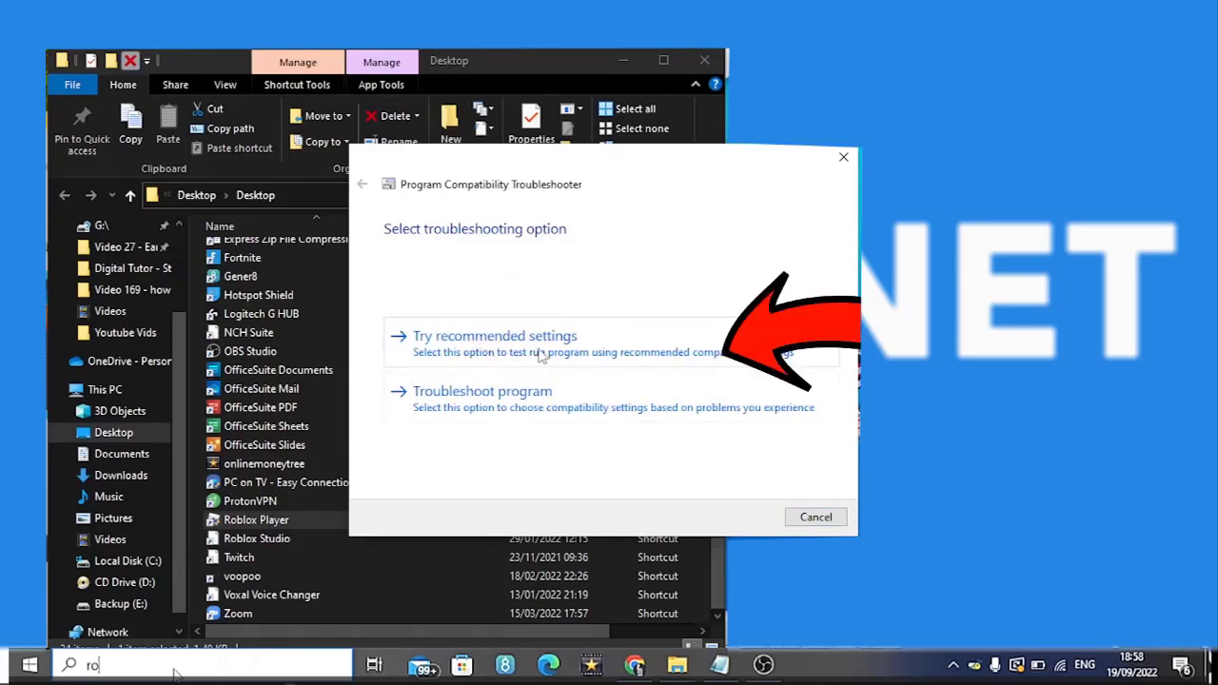
Apply the troubleshooter's recommended Windows 8 settings to RobloxPlayerLauncher and test the program
{"action": "left_click", "coordinate": [495, 335]}
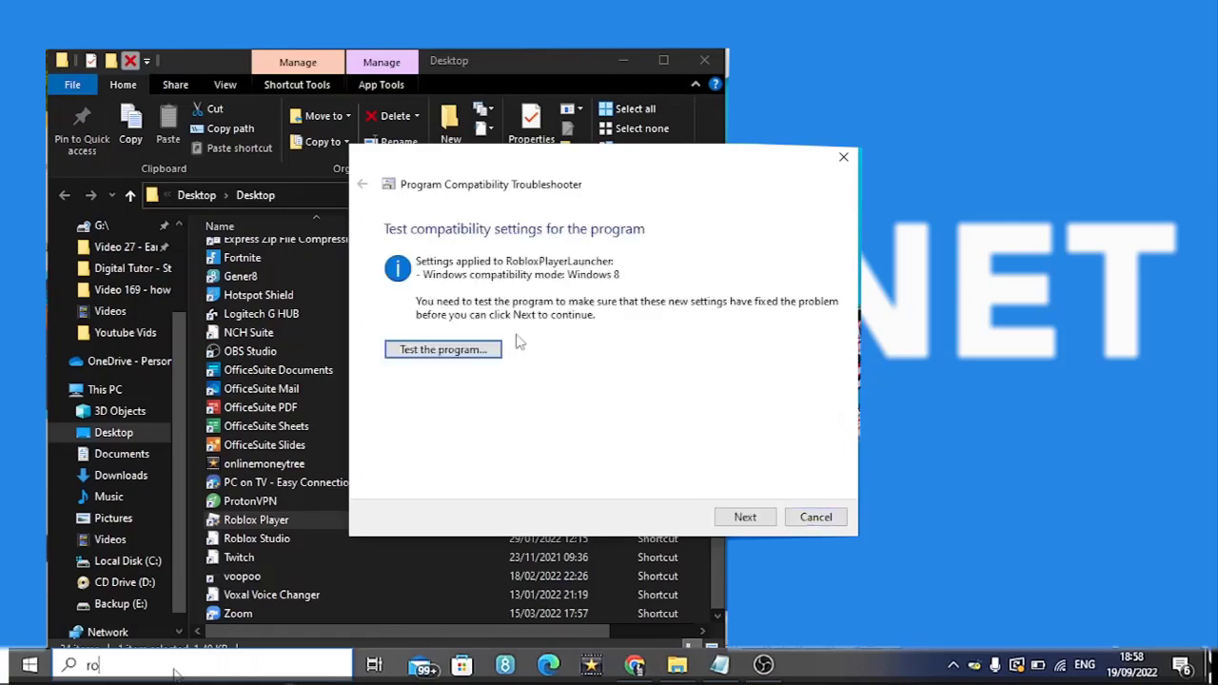
{"action": "mouse_move", "coordinate": [556, 338]}
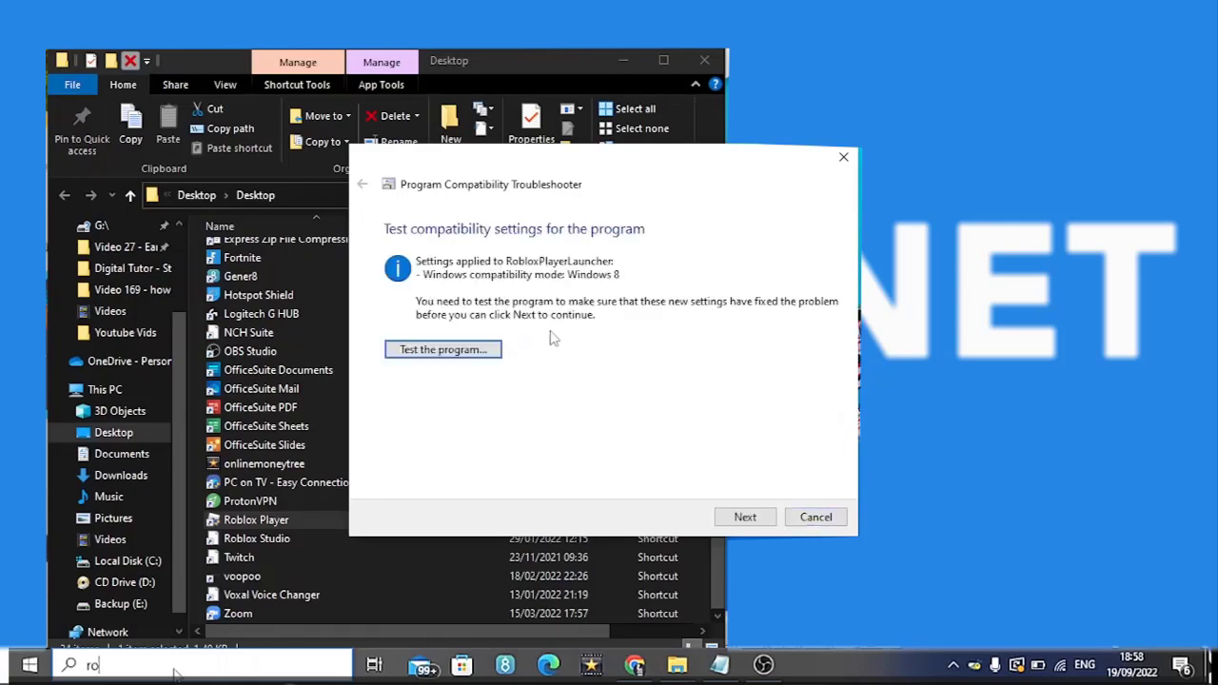
{"action": "mouse_move", "coordinate": [555, 308]}
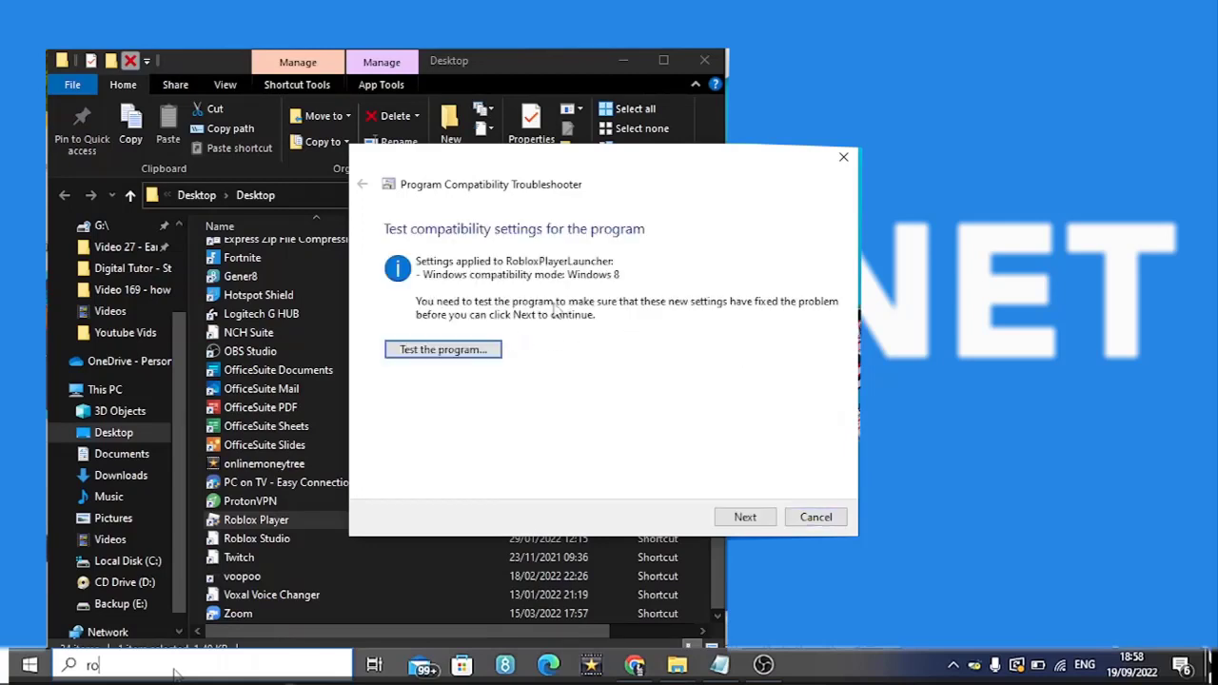
{"action": "mouse_move", "coordinate": [442, 350]}
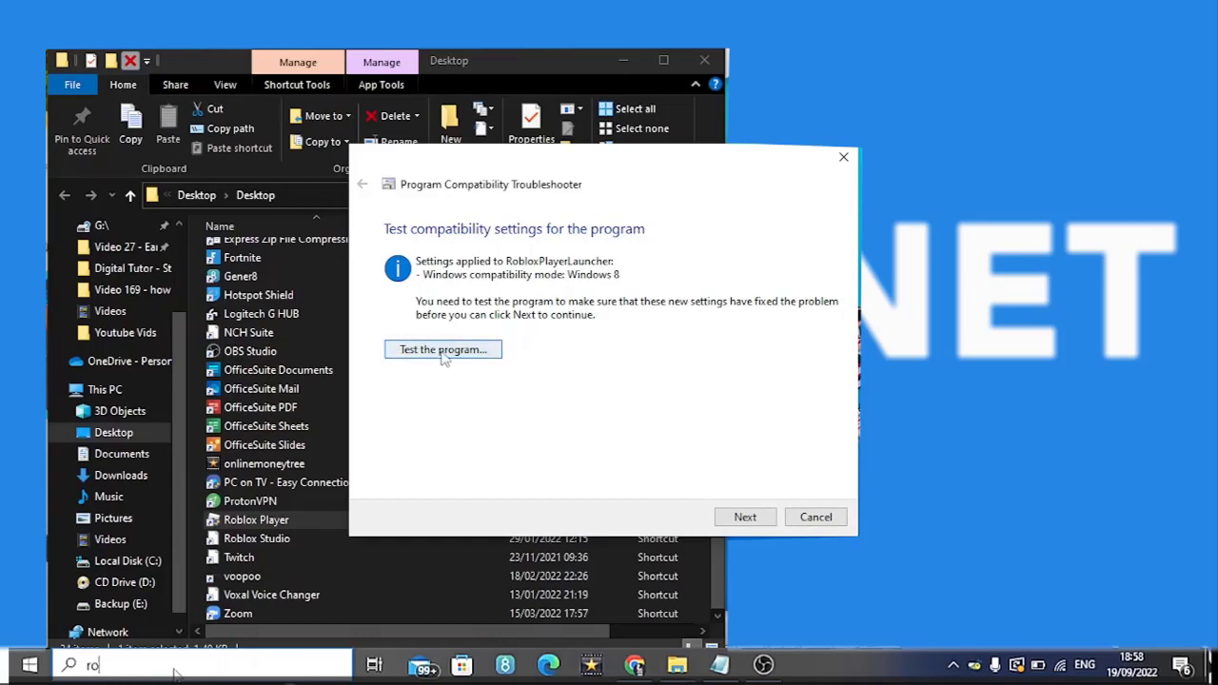
{"action": "left_click", "coordinate": [441, 351]}
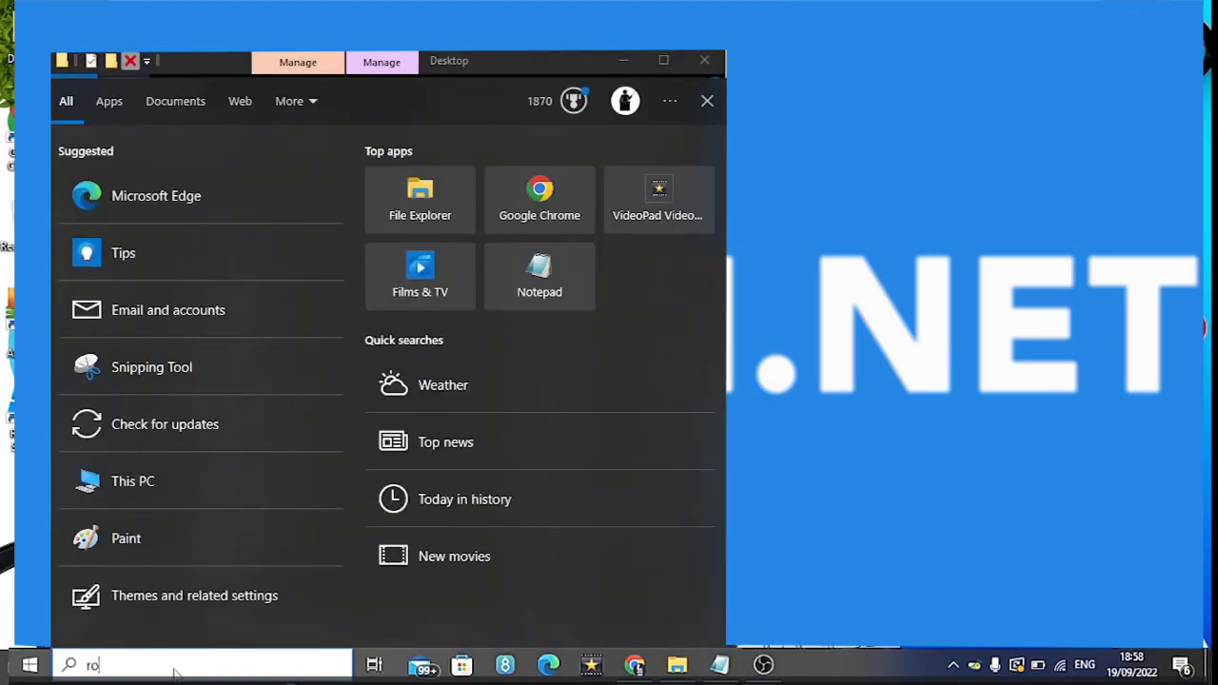
Bring up the Apps & features list of 108 installed apps and scroll through it
{"action": "type", "text": "ro"}
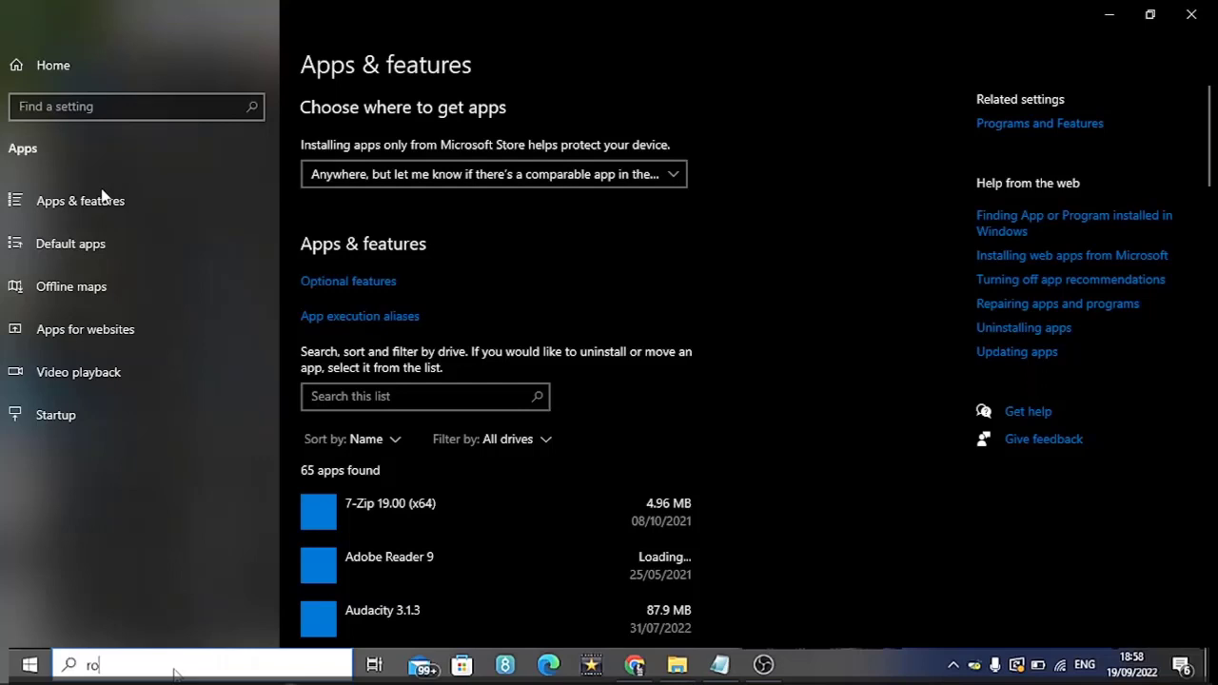
{"action": "mouse_move", "coordinate": [1197, 173]}
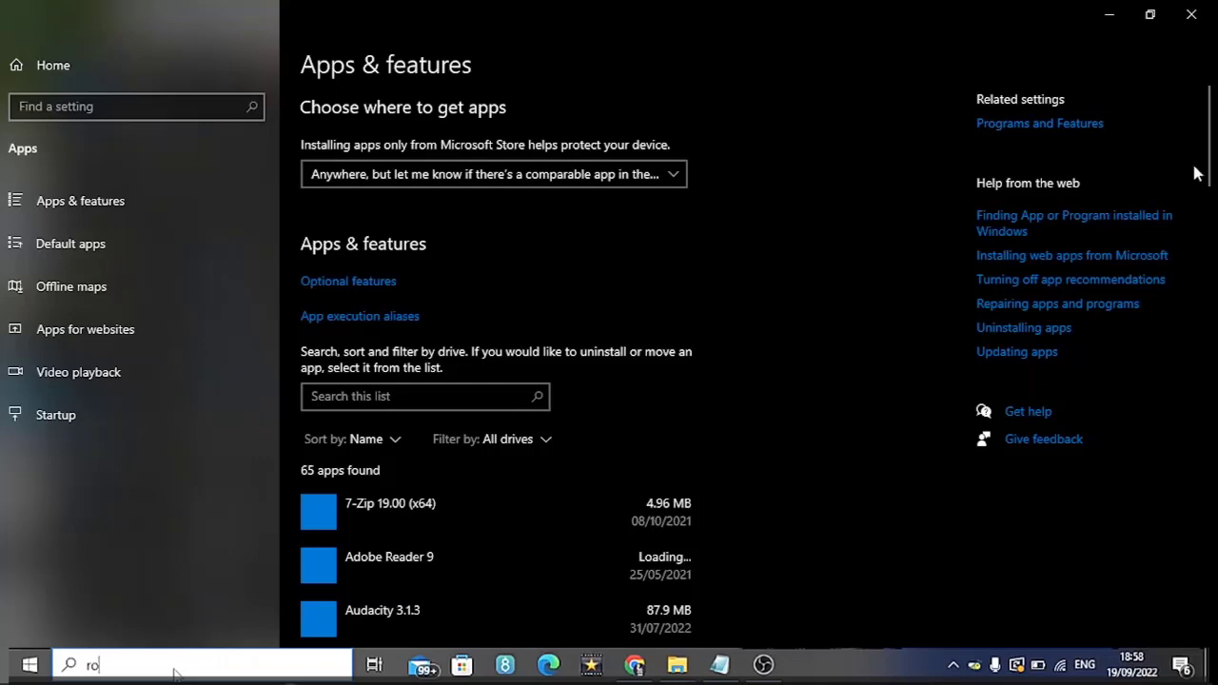
{"action": "scroll", "scroll_direction": "down", "scroll_amount": 3}
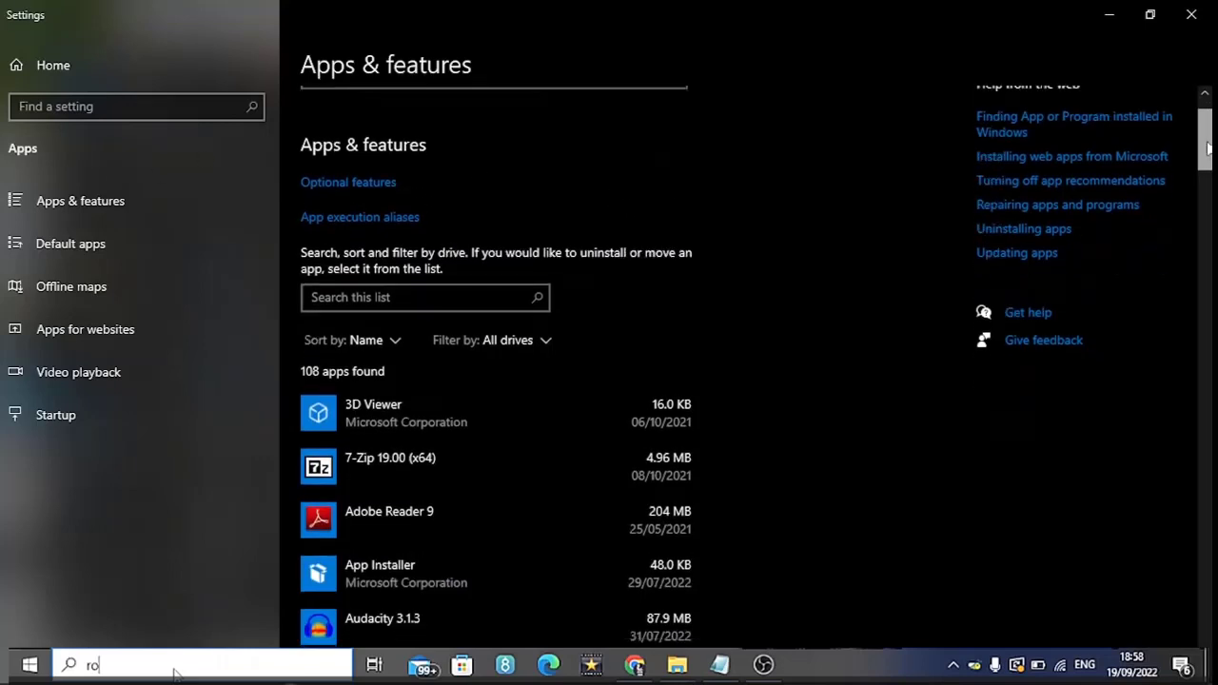
{"action": "scroll", "scroll_direction": "up", "scroll_amount": 3}
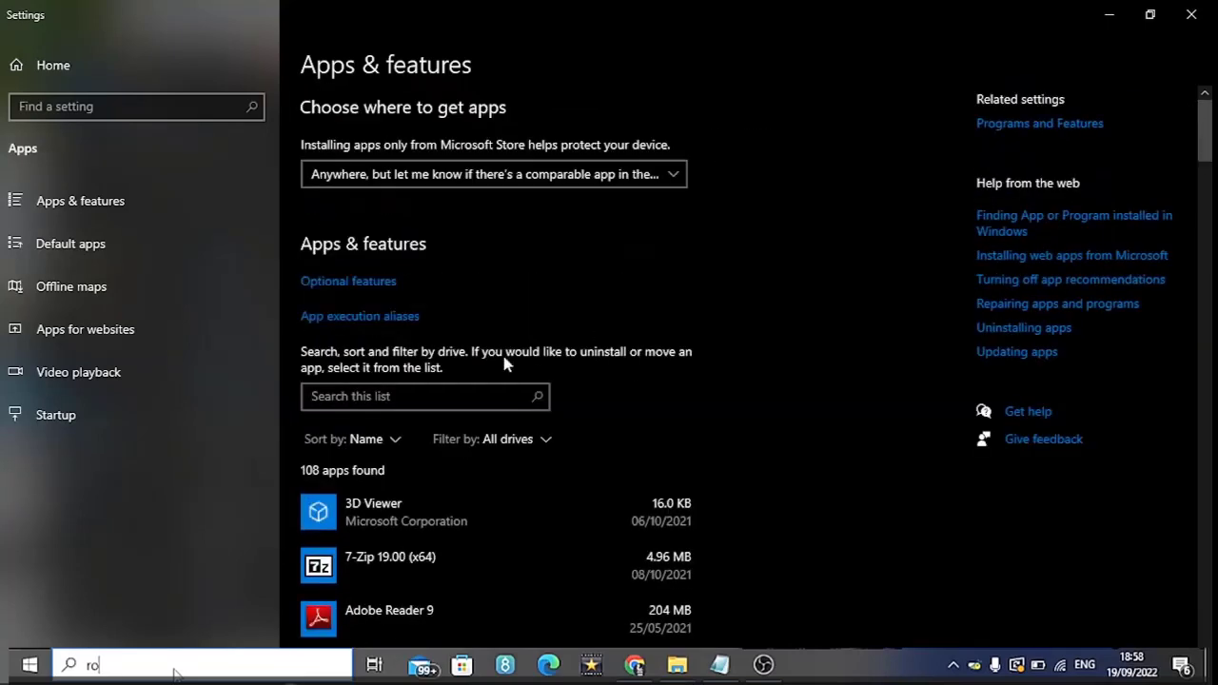
{"action": "left_click", "coordinate": [678, 664]}
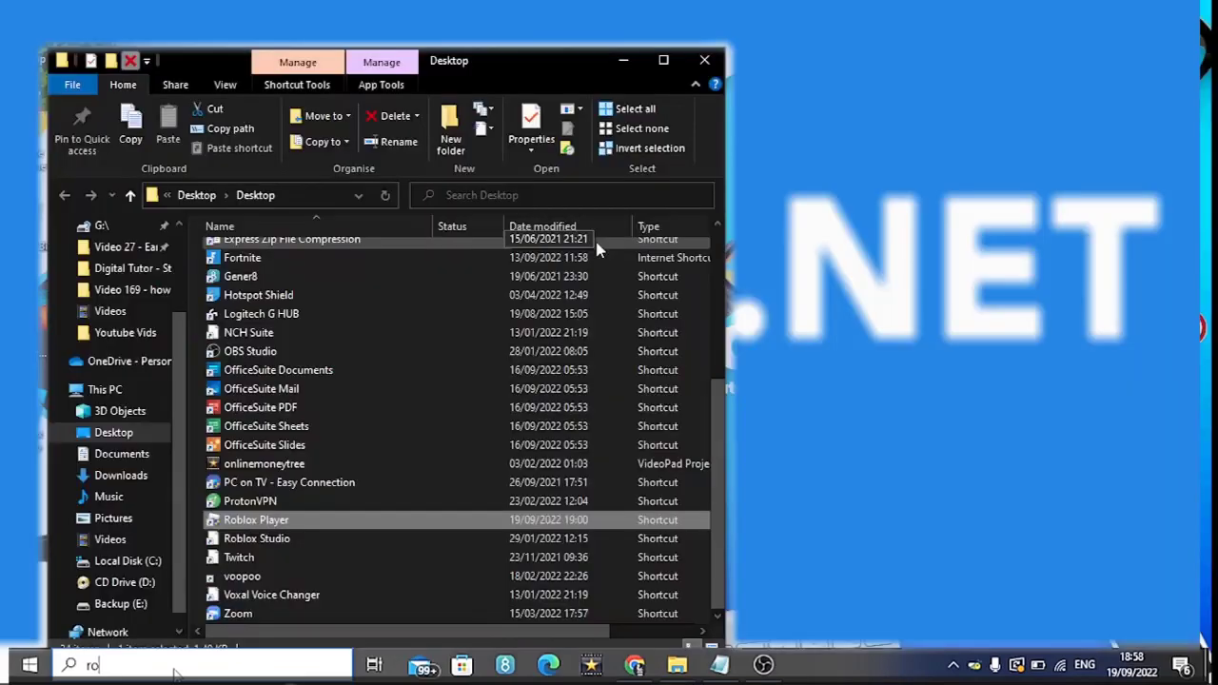